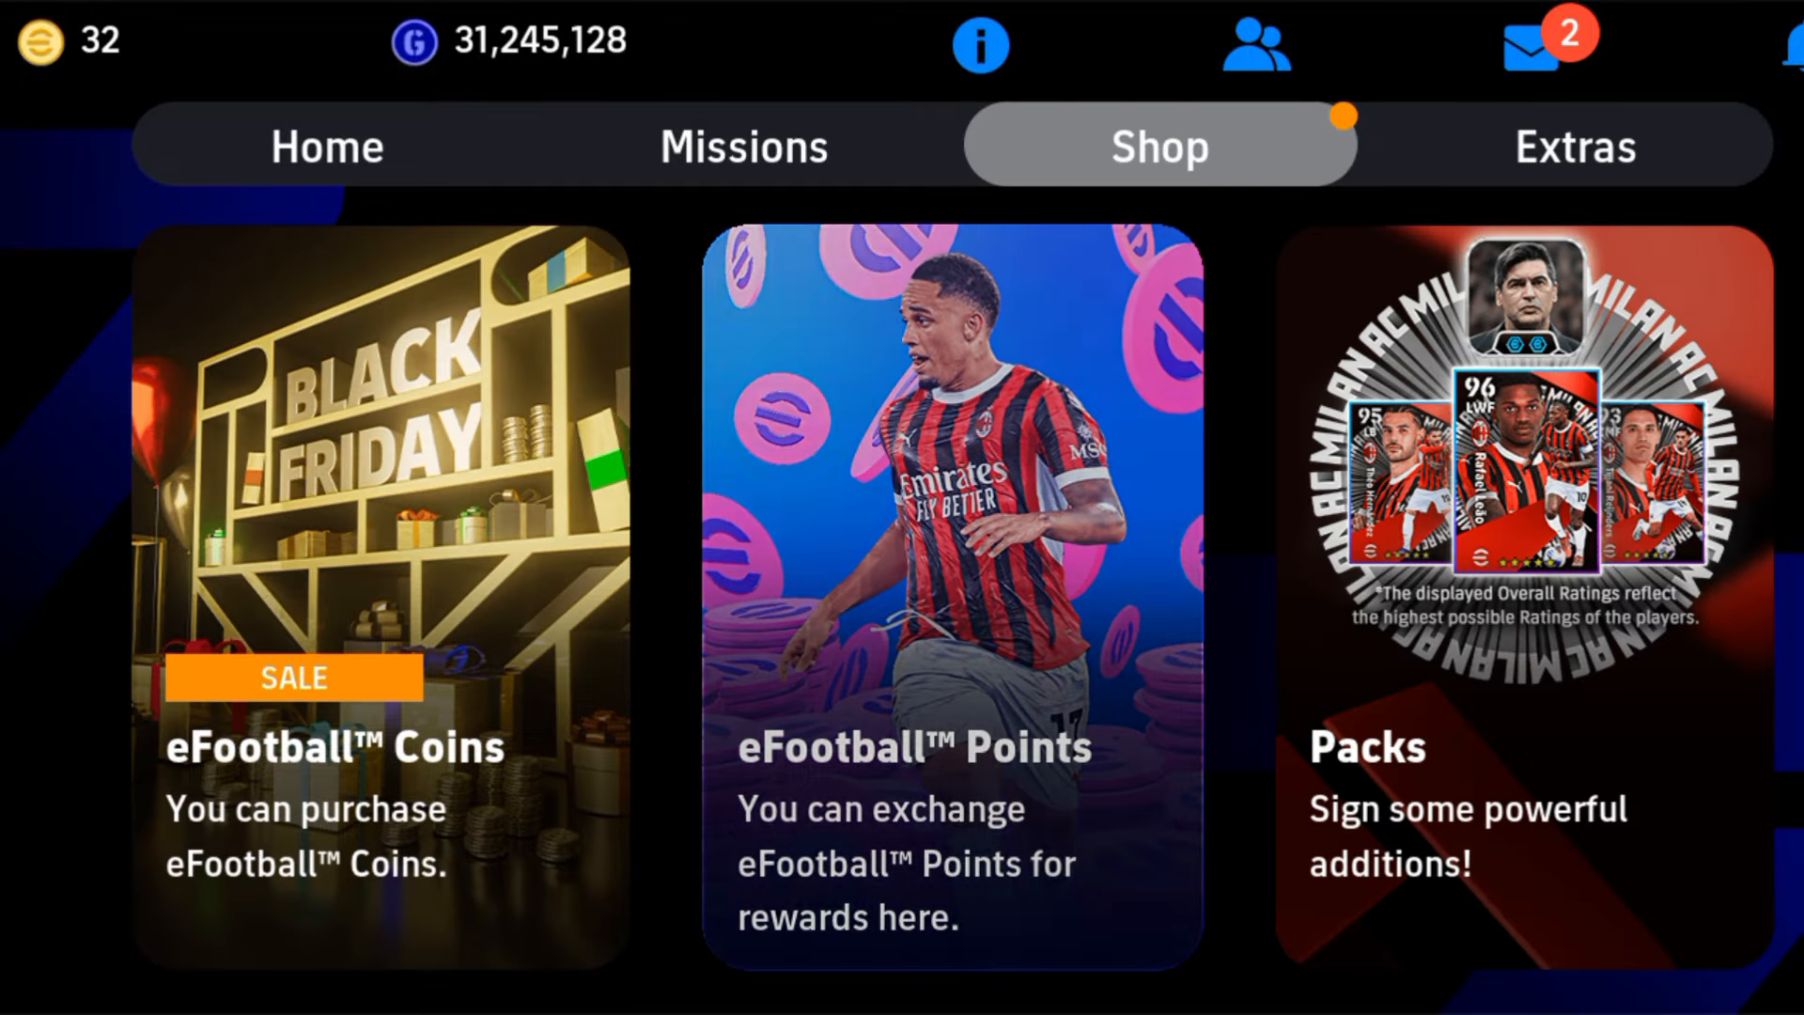
Step: Exchange 5000 eFootball Points for a Highlight Noah Okafor card
click(950, 575)
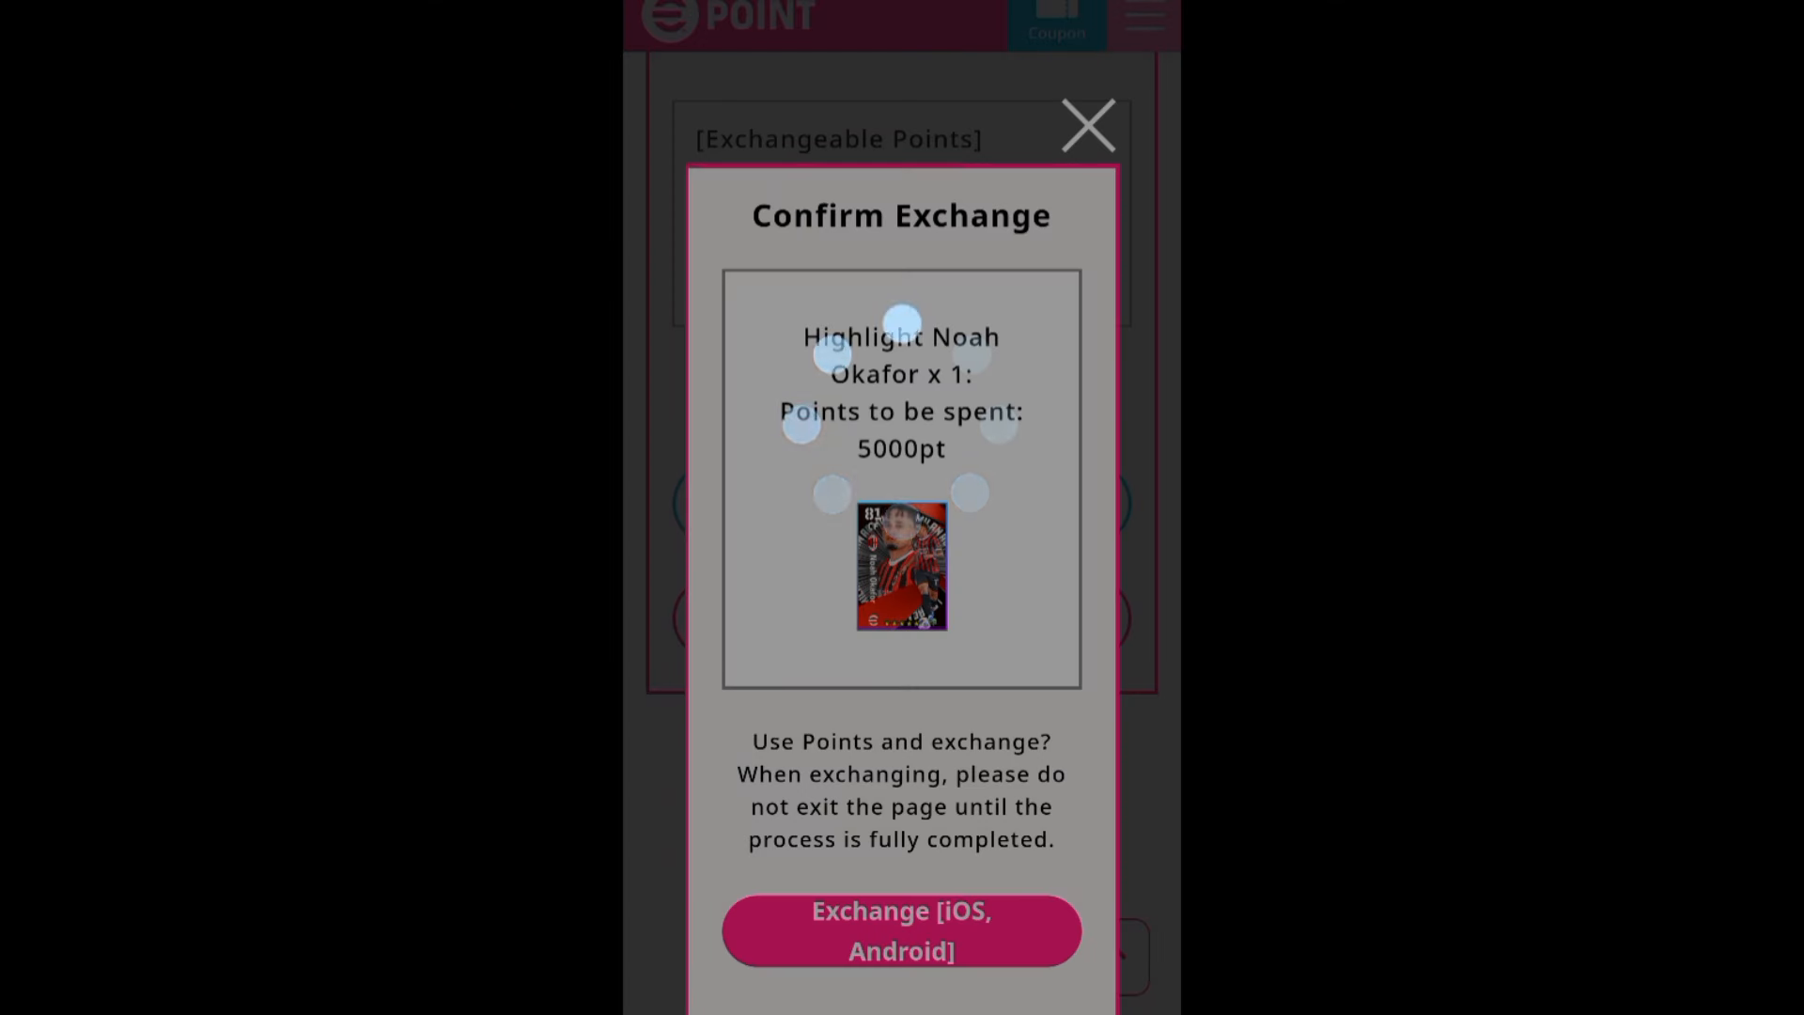
click(901, 931)
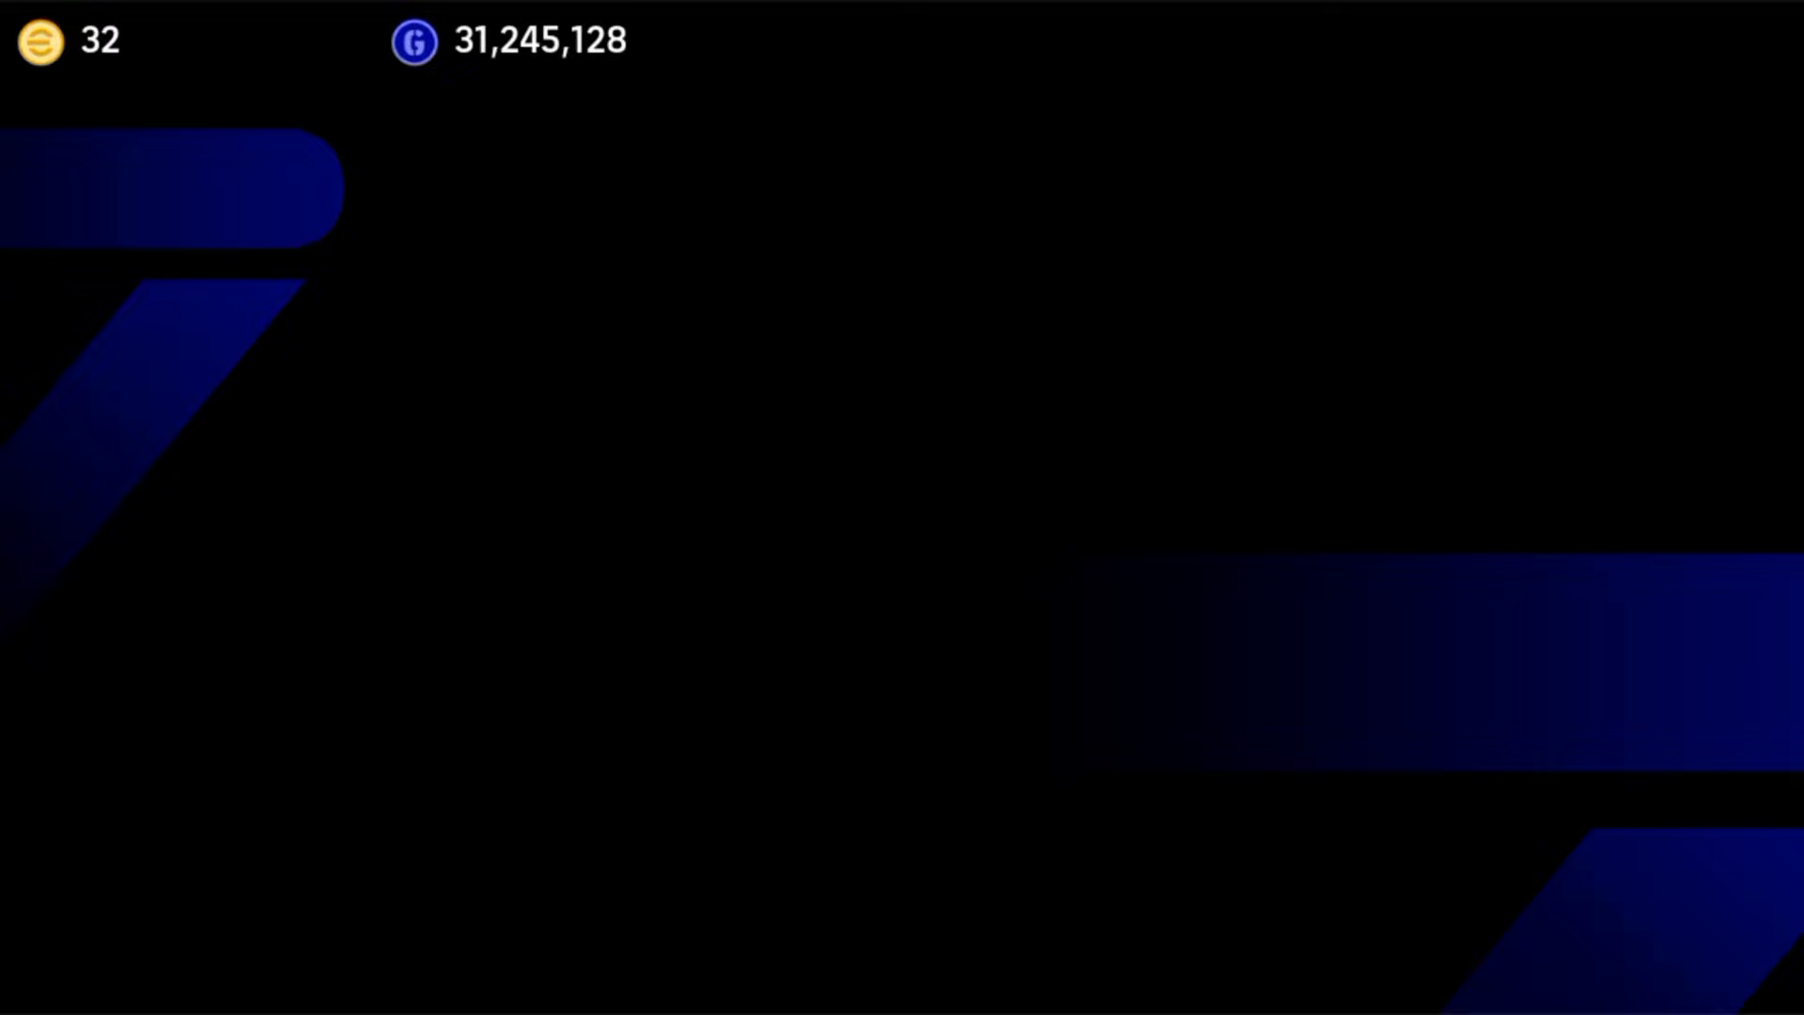
Step: Receive all inbox items and acknowledge Noah Okafor joining the team
click(952, 949)
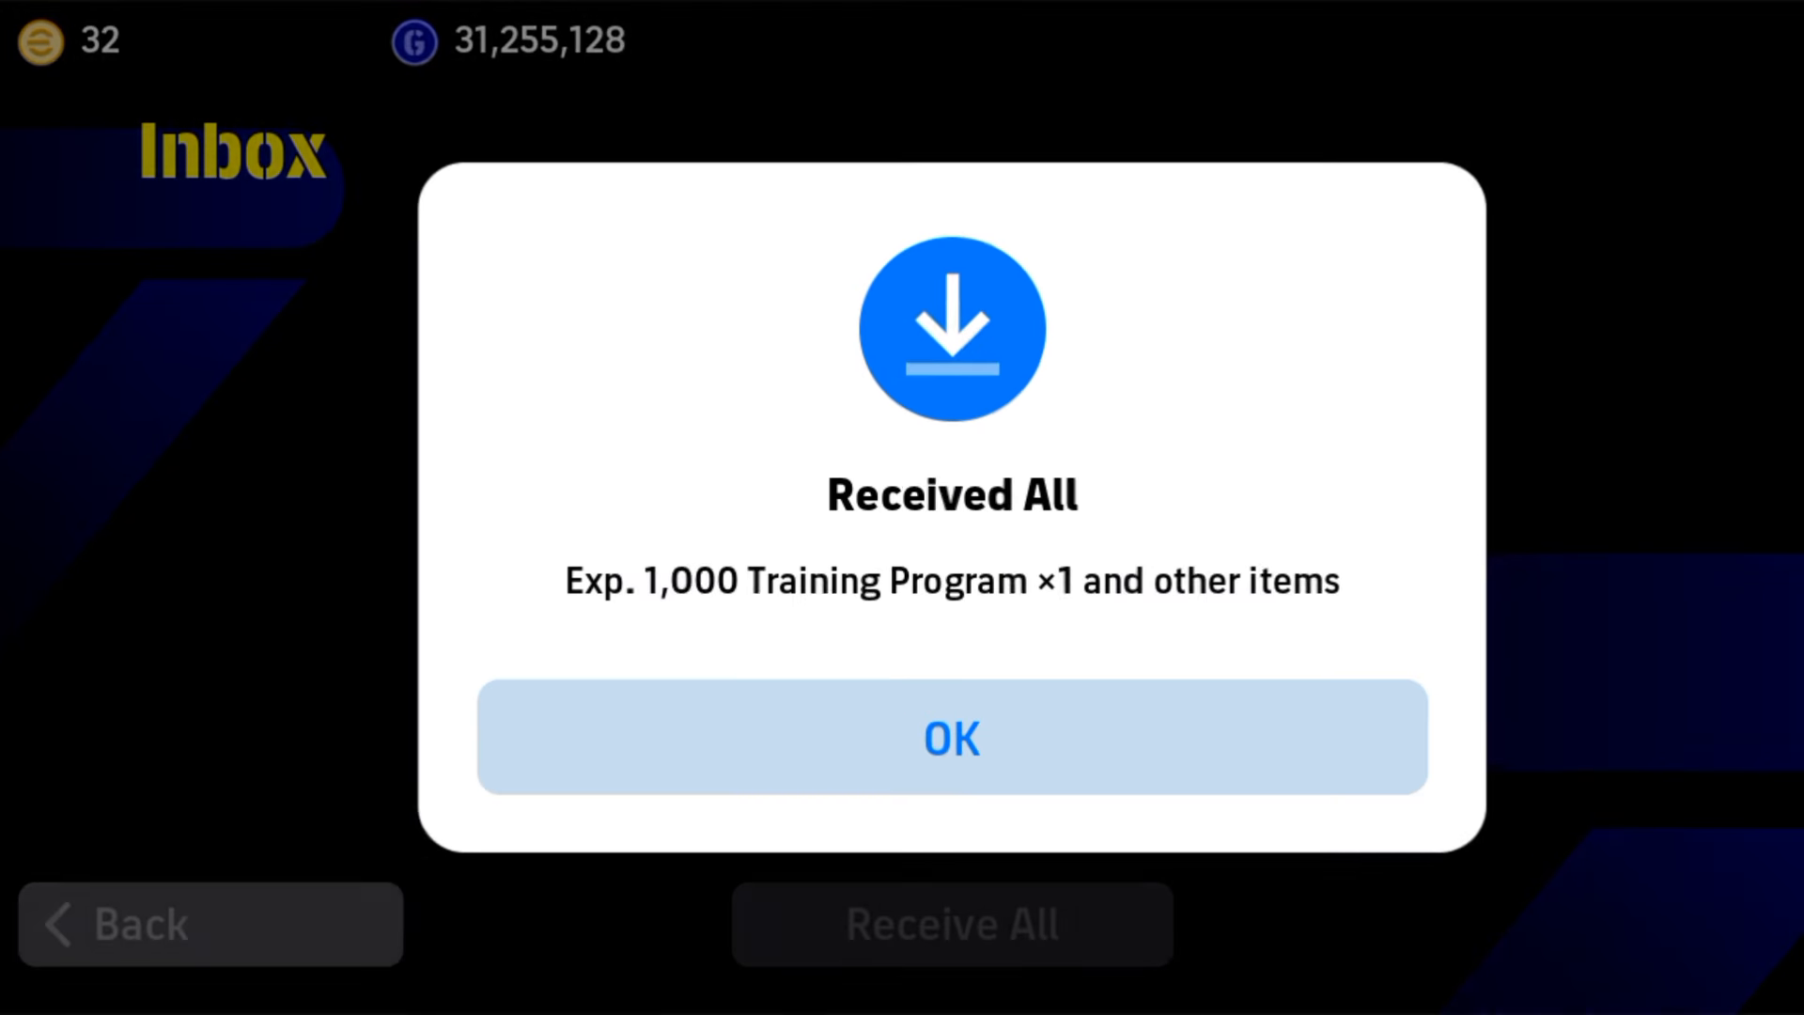
click(951, 739)
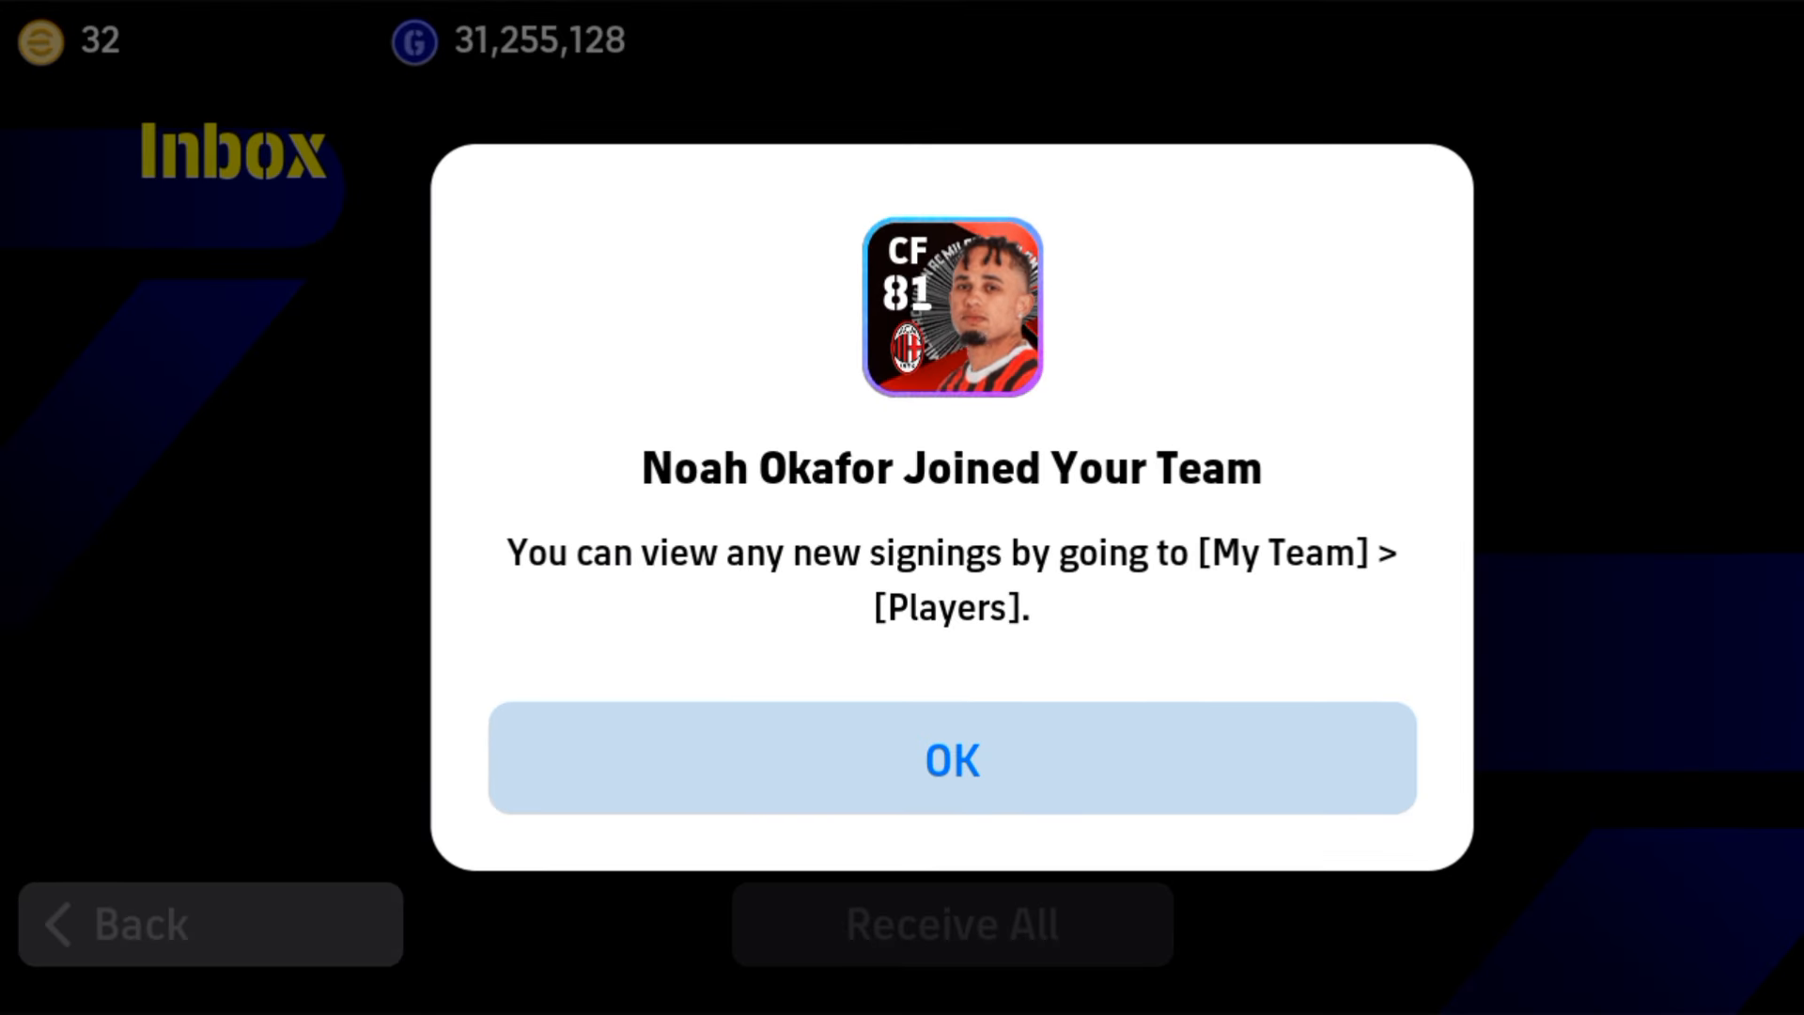
click(952, 760)
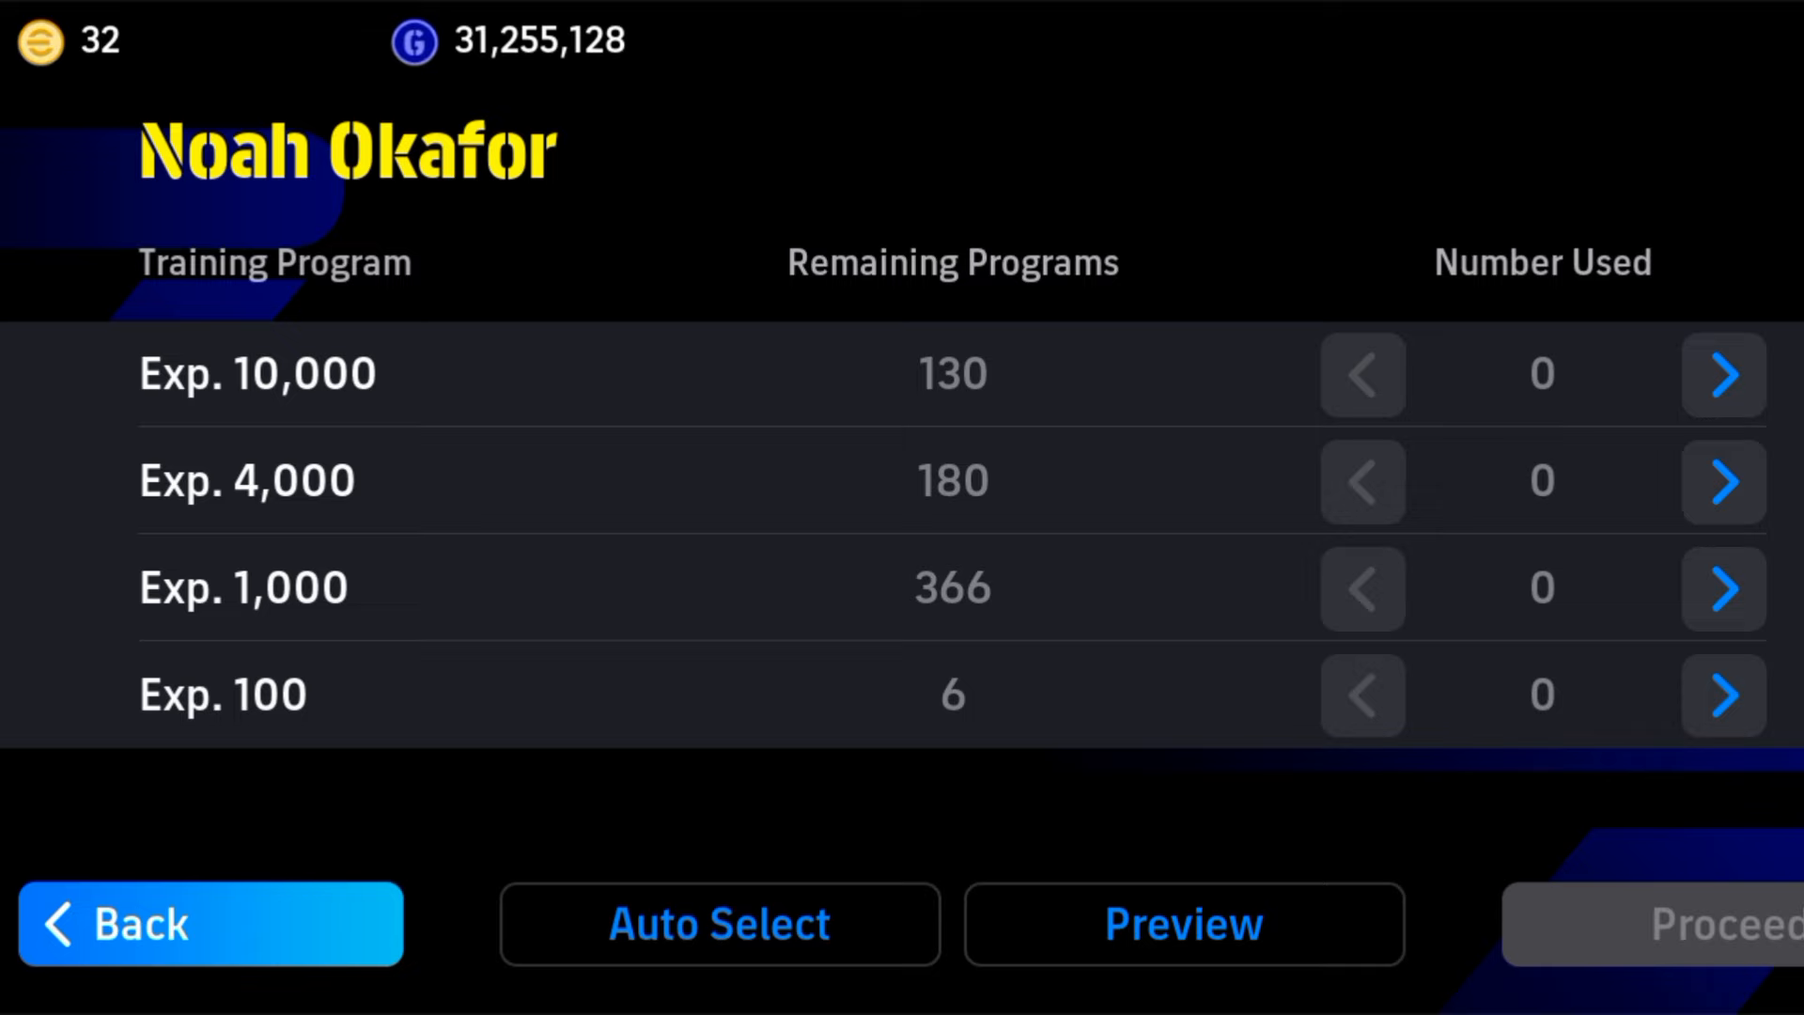
Step: Auto-select training programs and max Noah Okafor's level, gaining 56 progression points
click(720, 924)
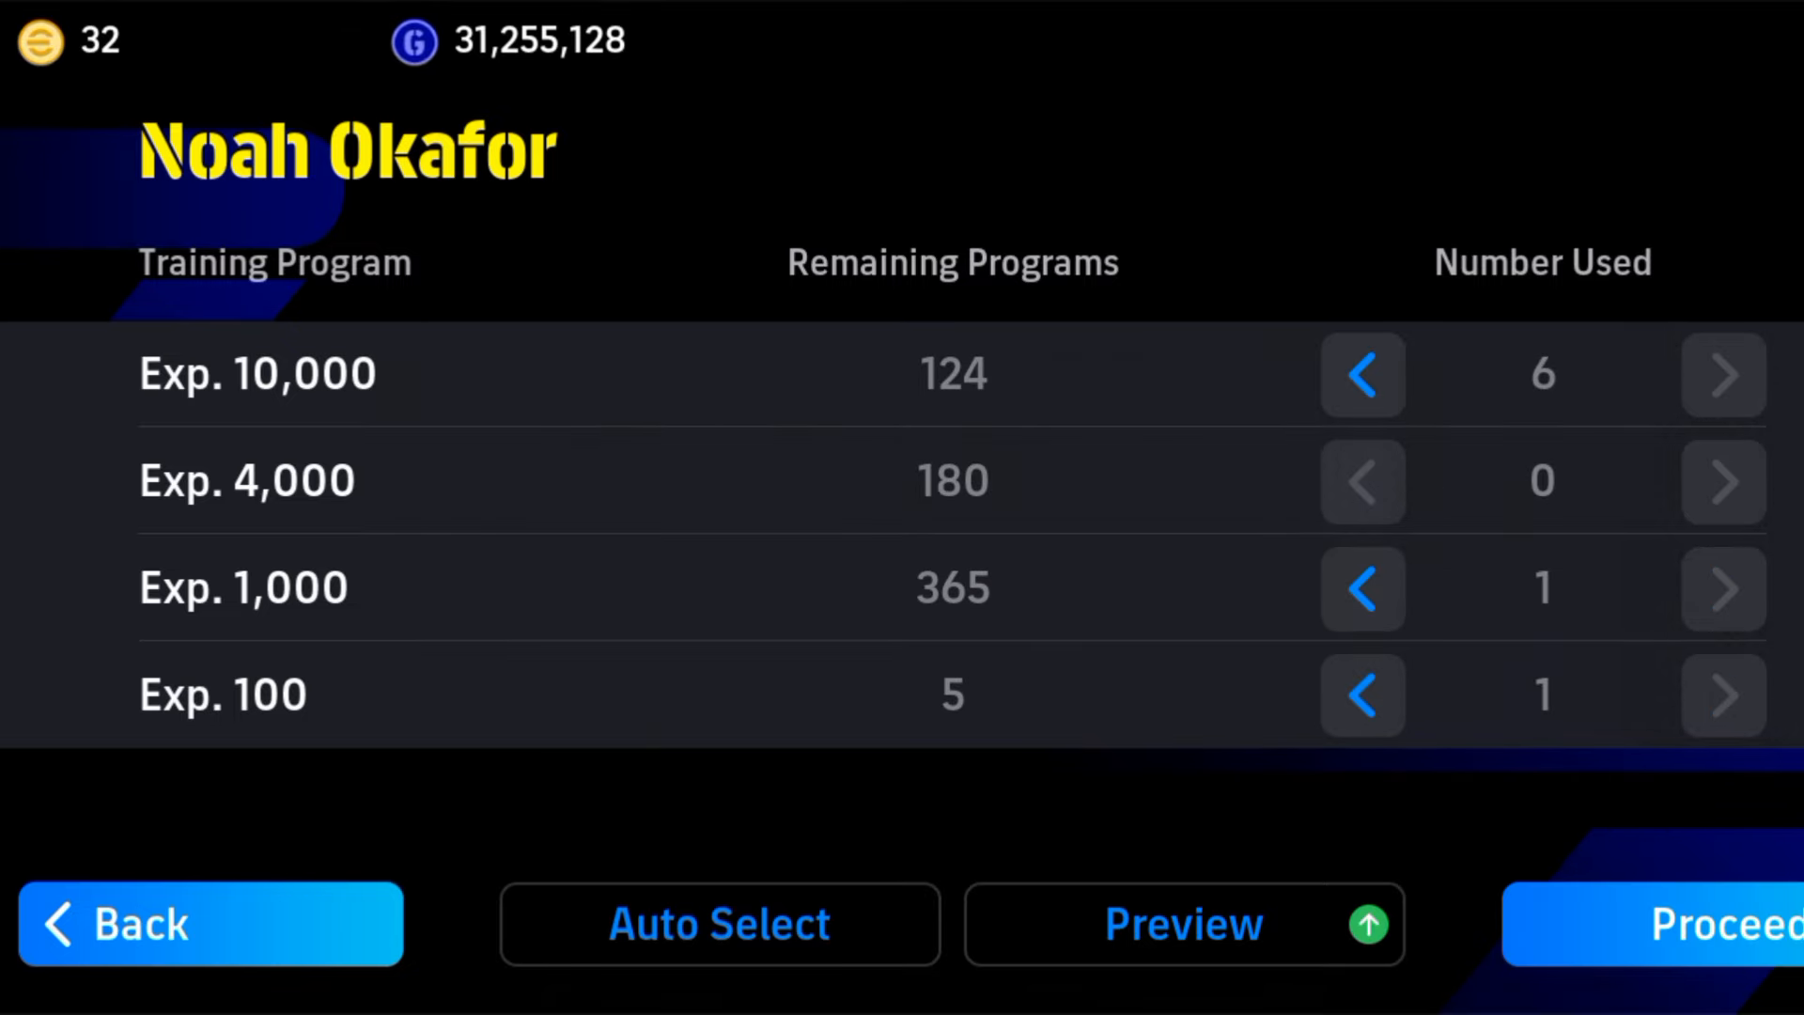
click(1731, 934)
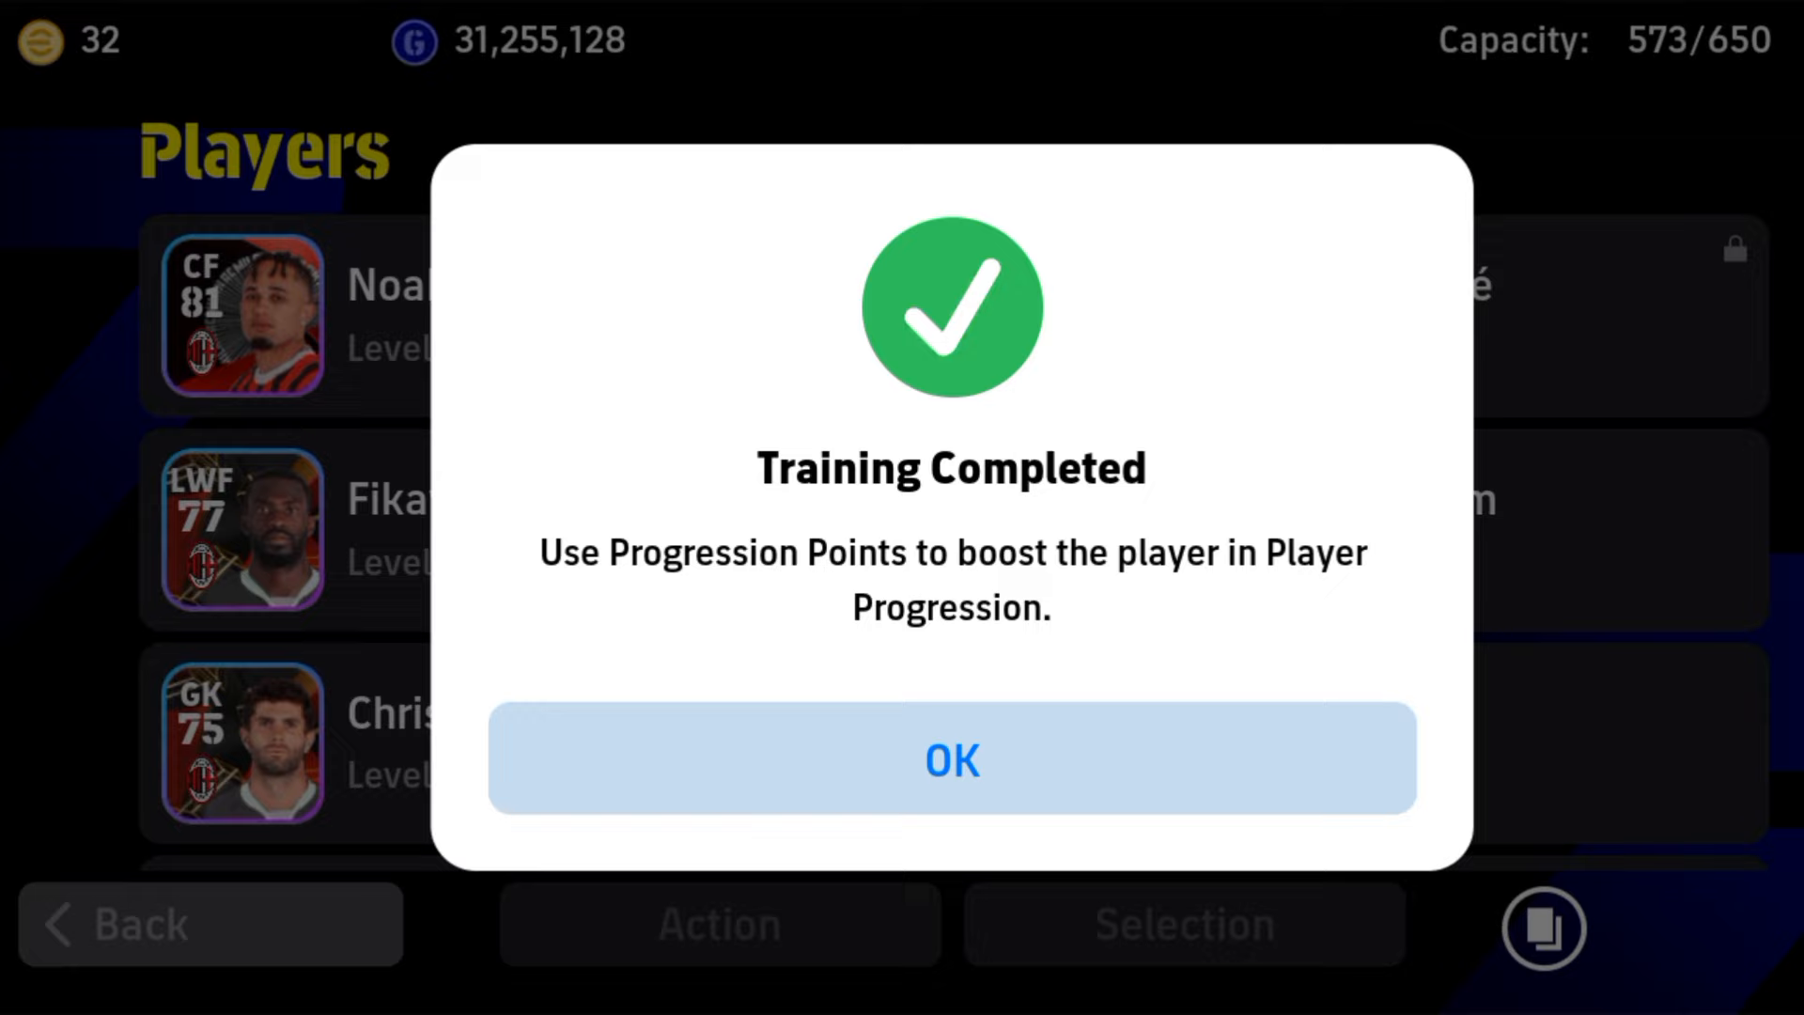
click(952, 760)
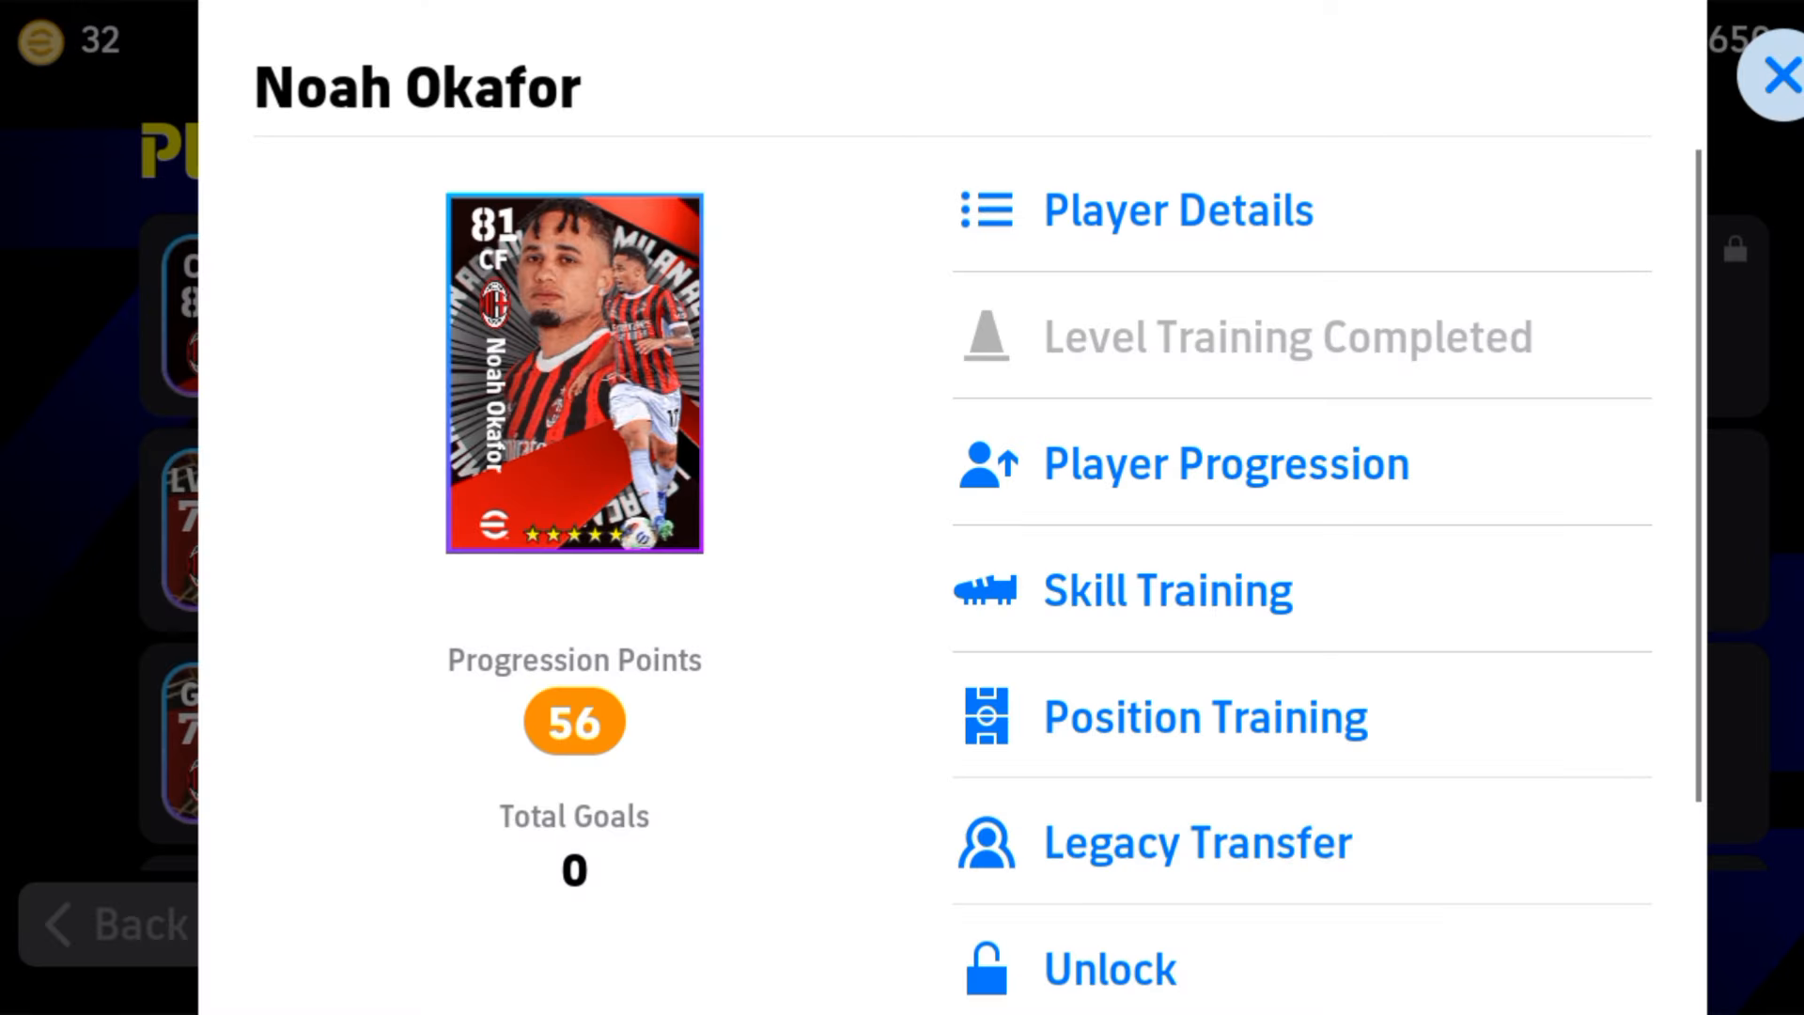
Step: Spend 14 points on shooting and dribbling: Finishing 80, Dribbling 74, overall 84
click(1764, 75)
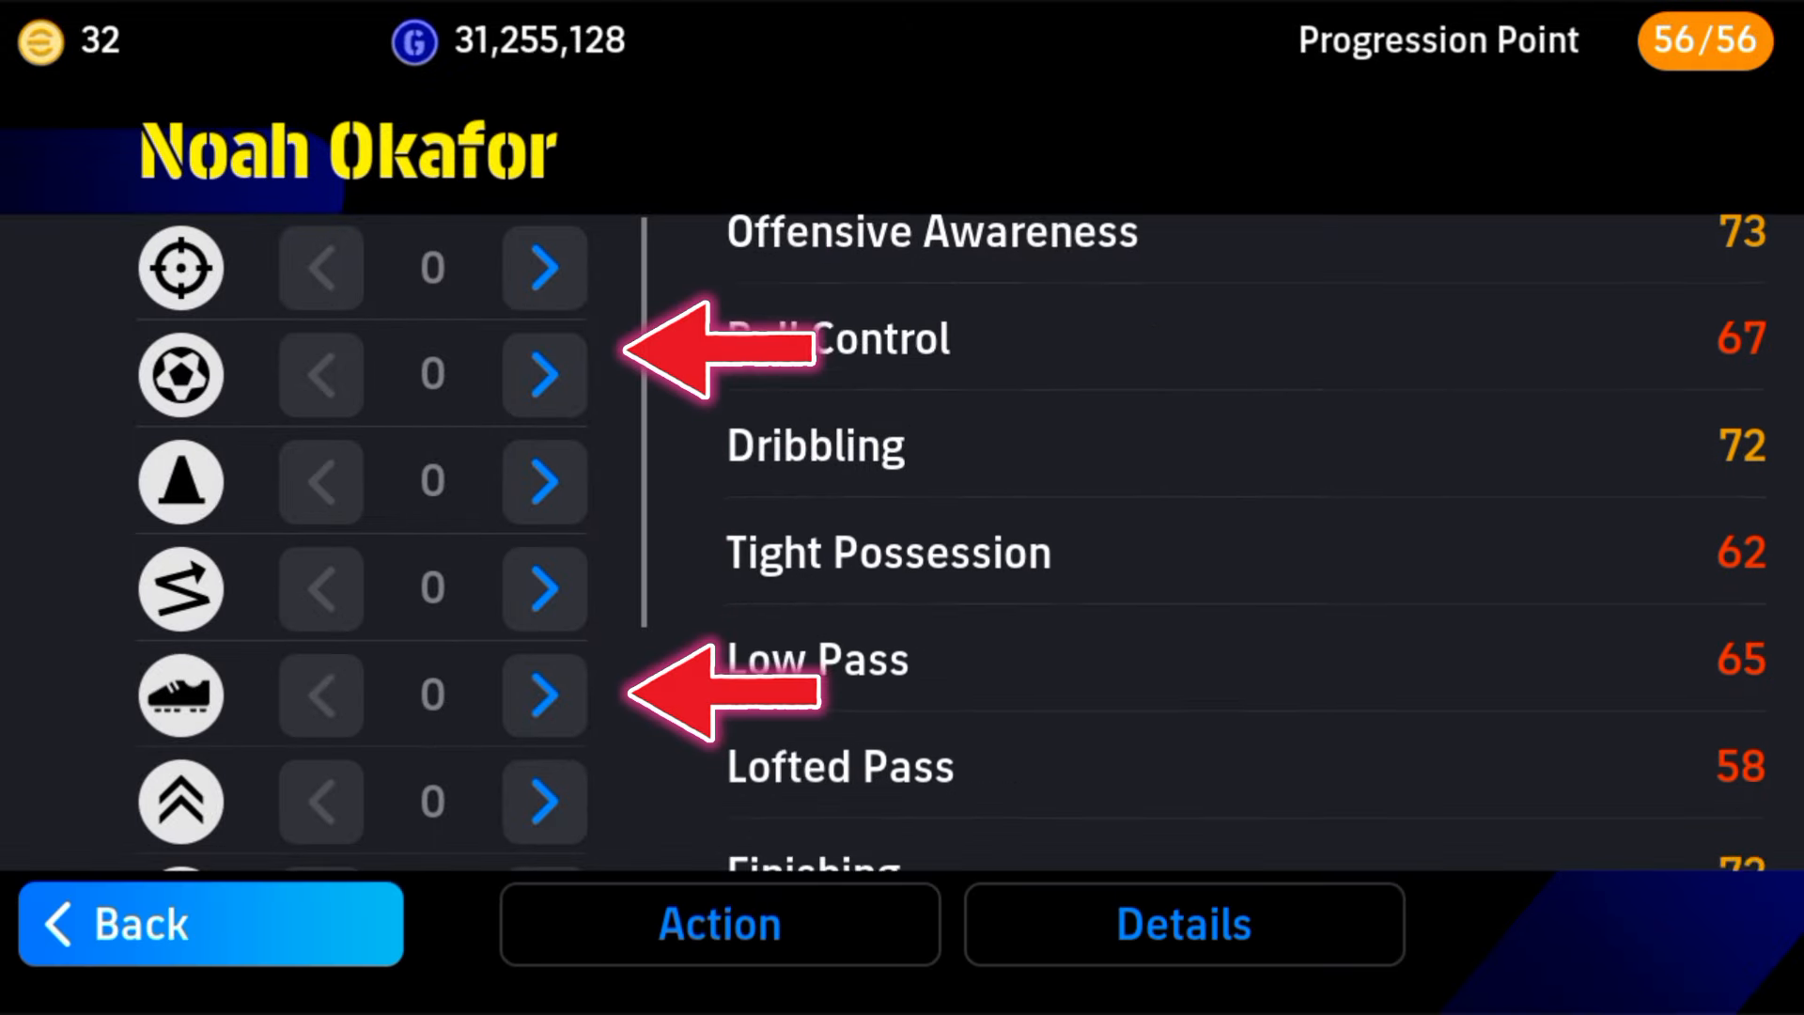
scroll(down, 3)
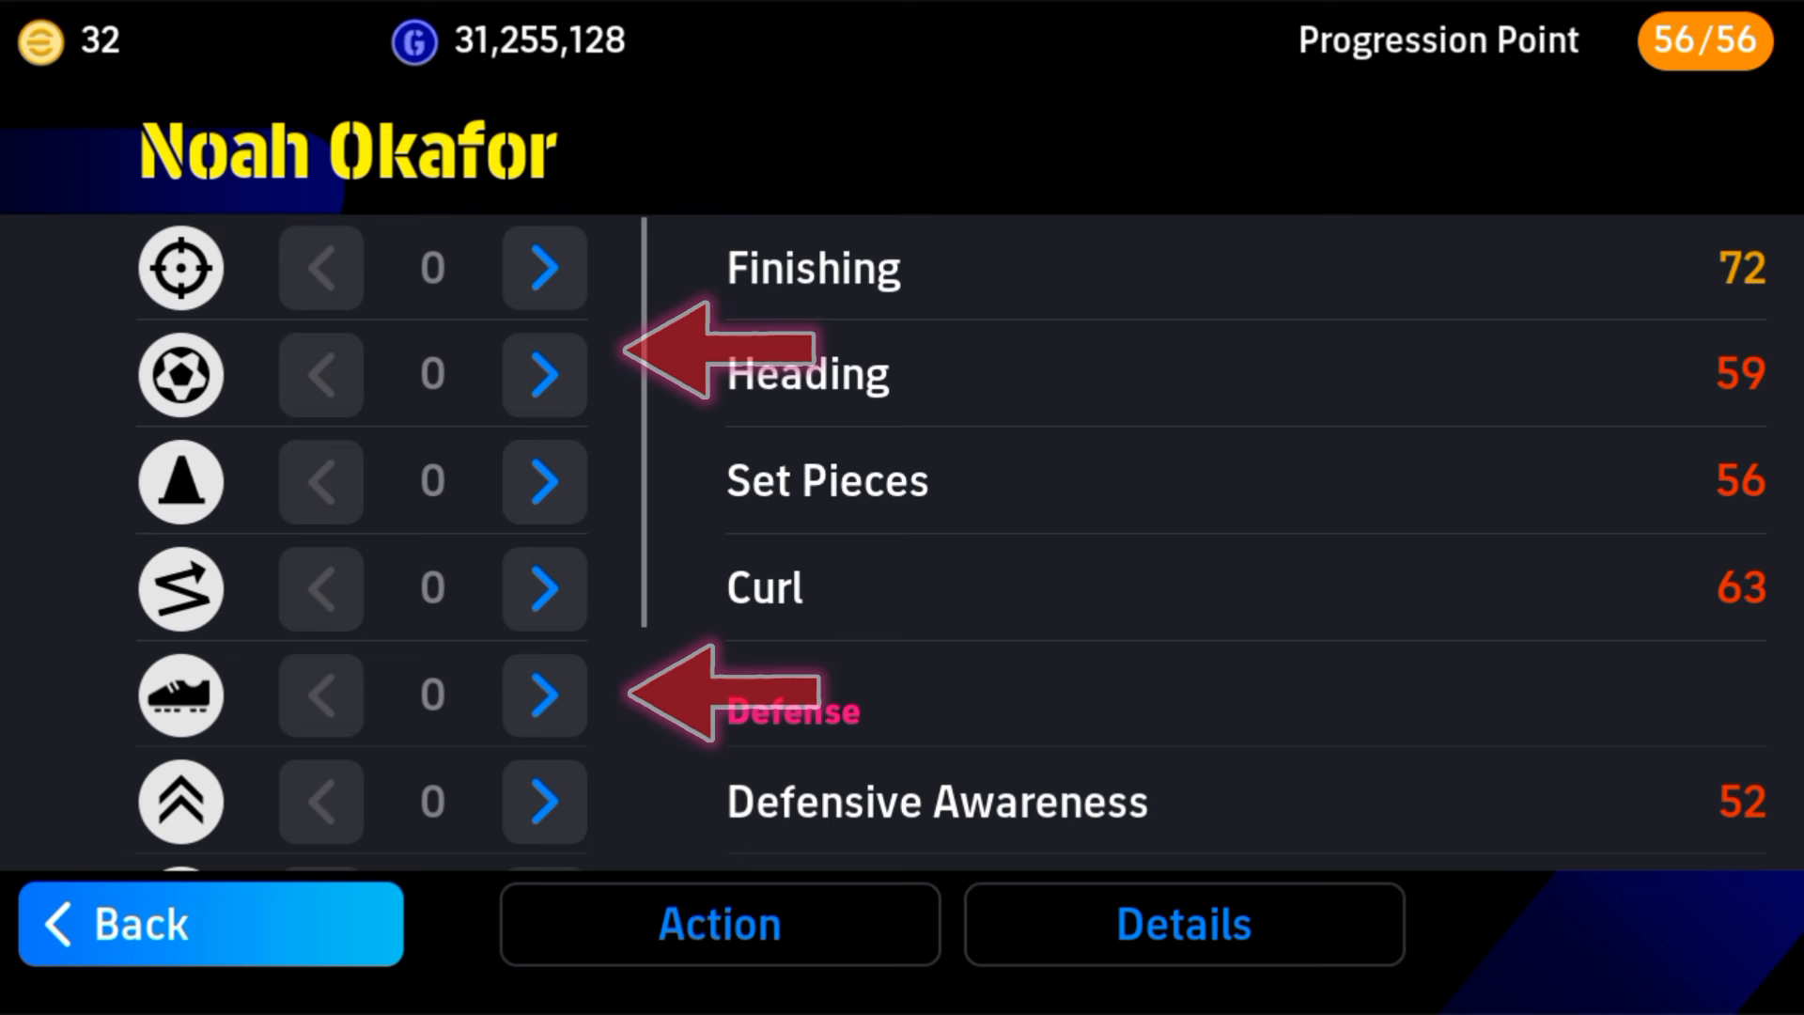
click(544, 267)
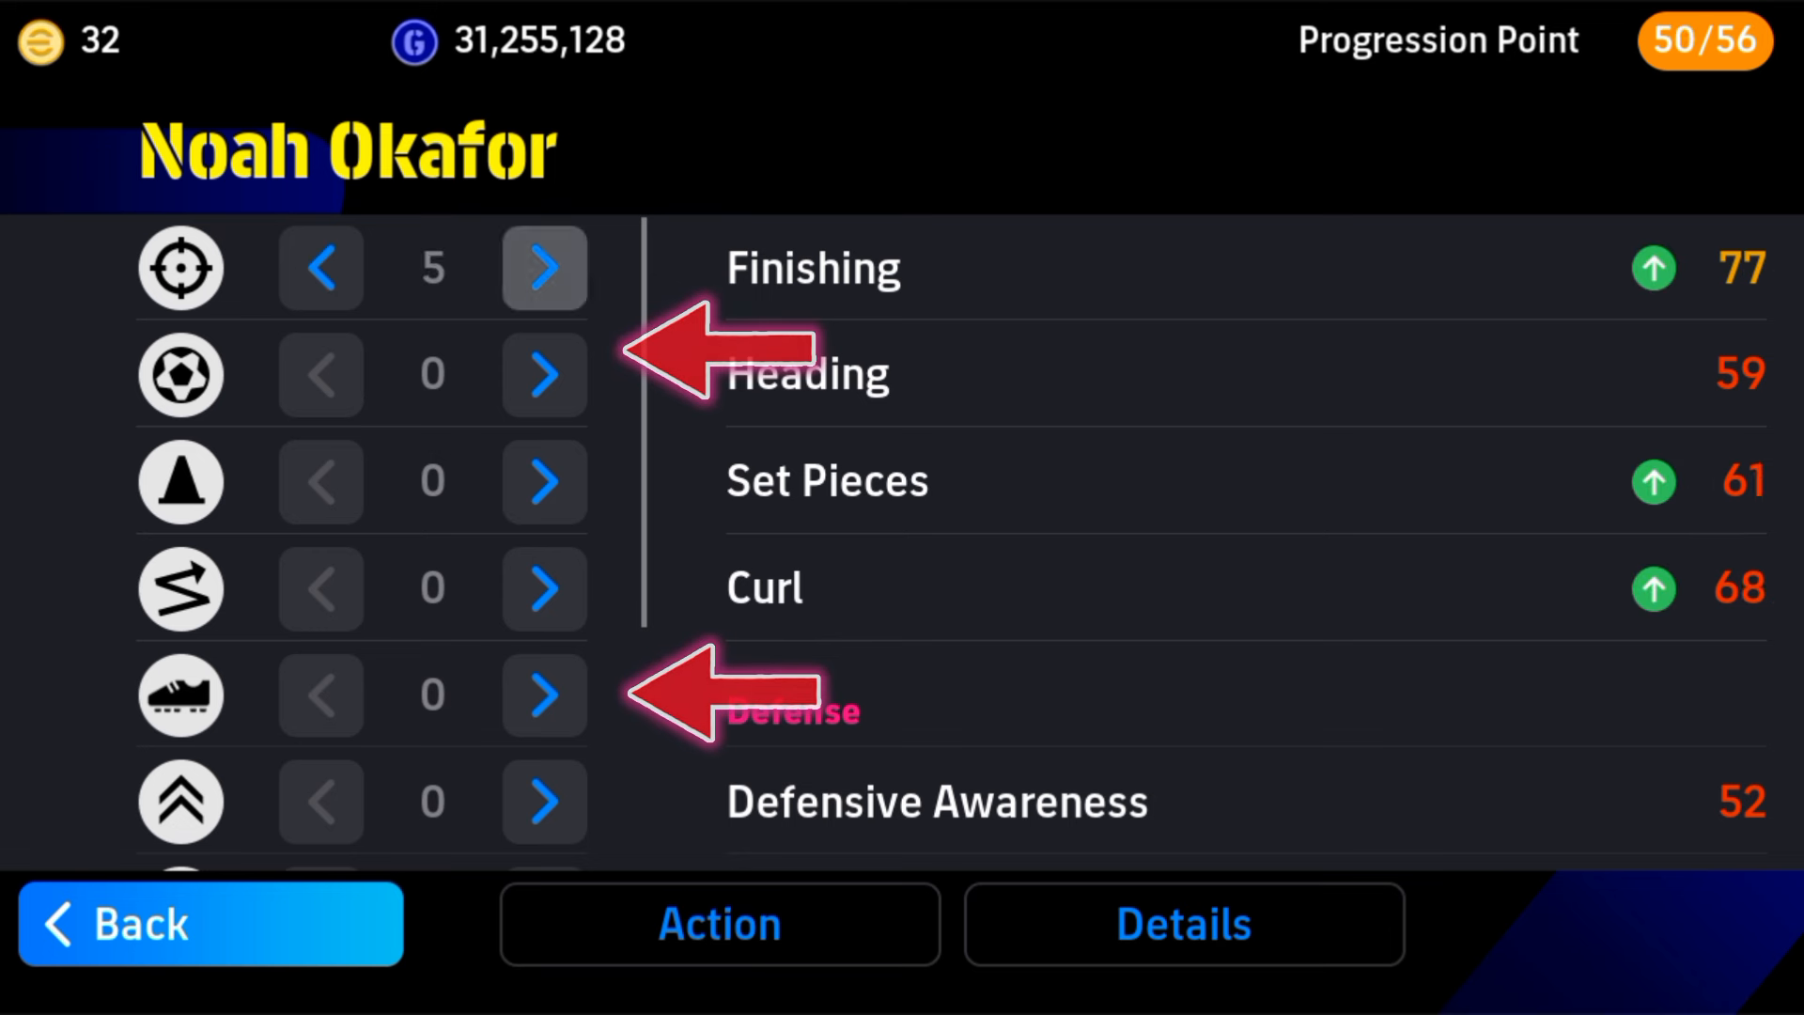
click(544, 268)
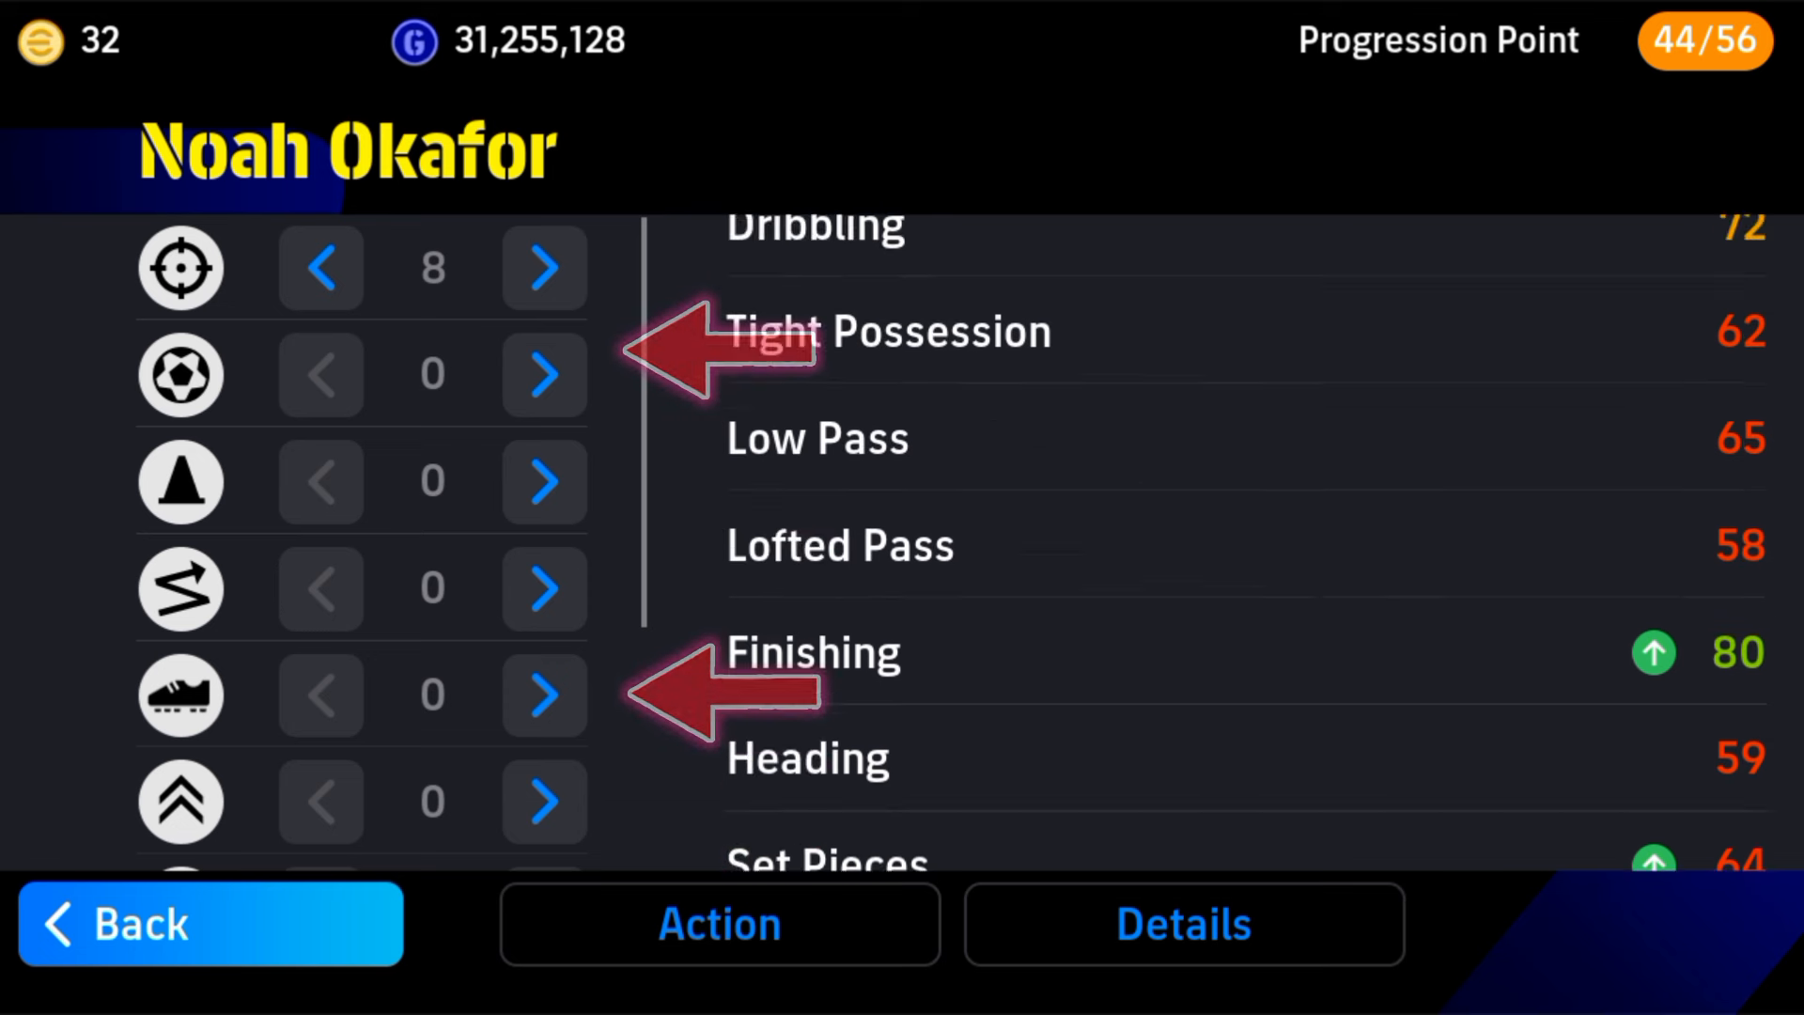
scroll(up, 3)
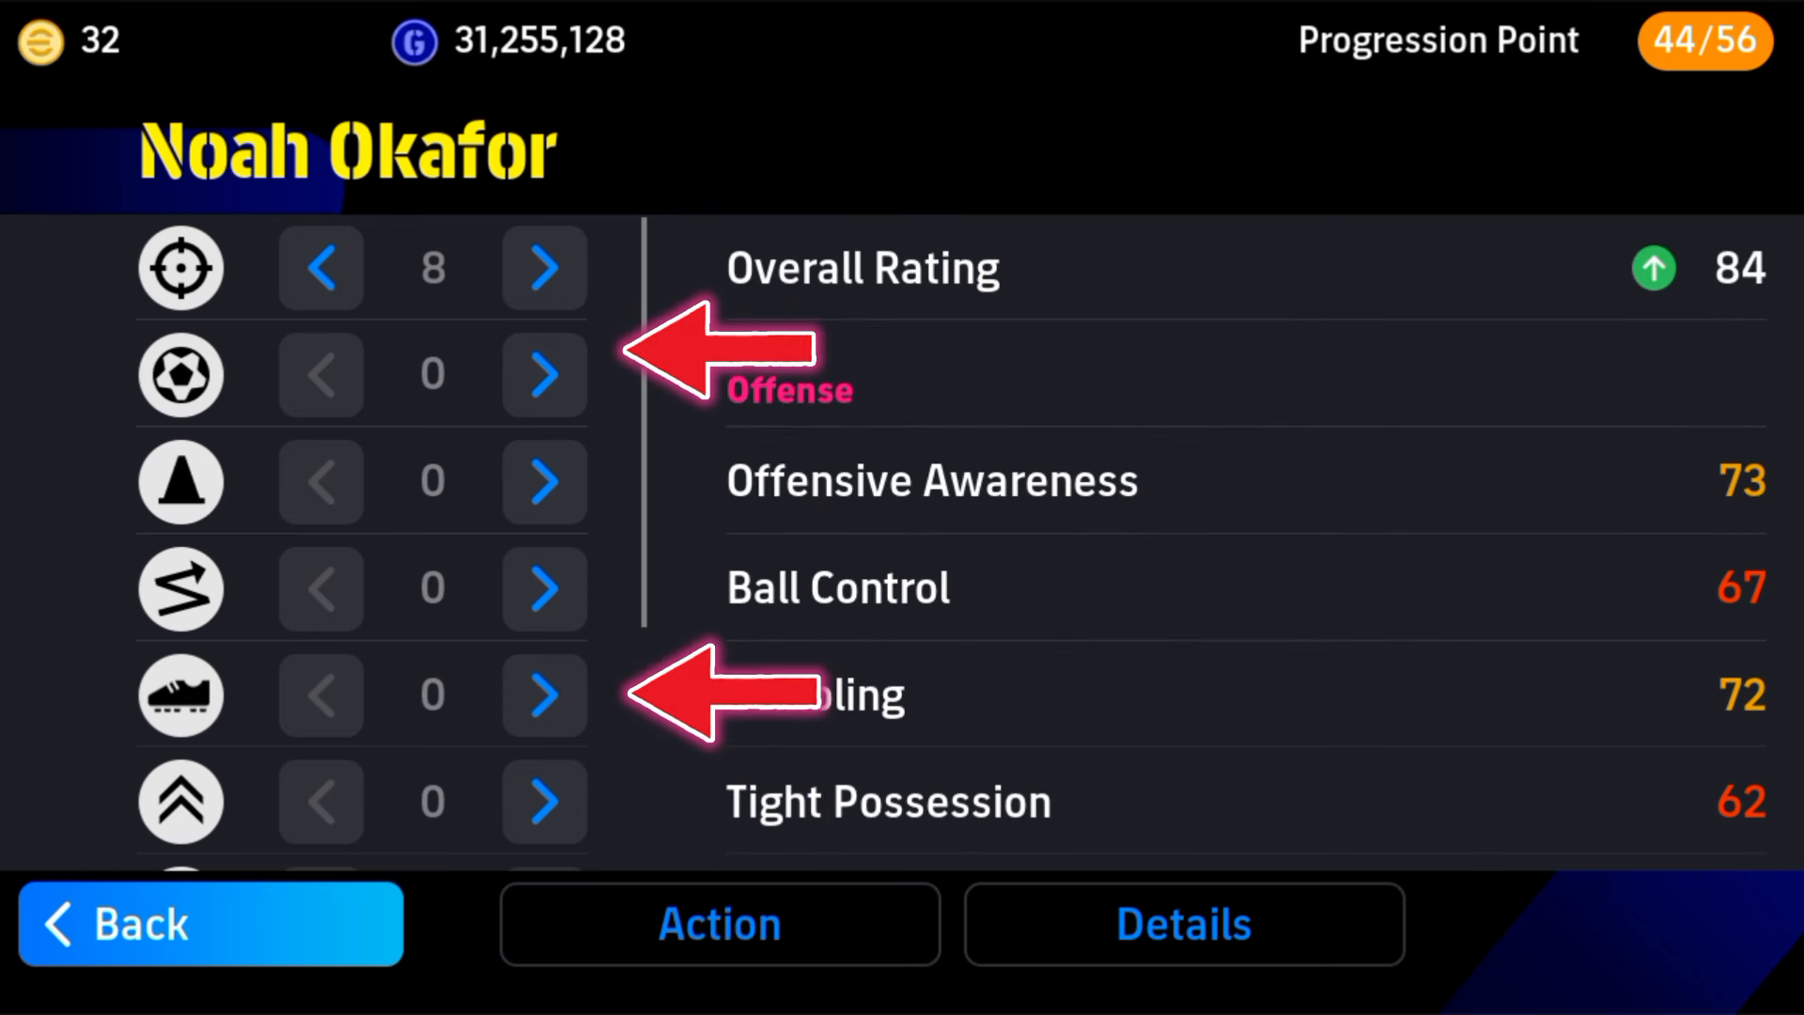
click(544, 481)
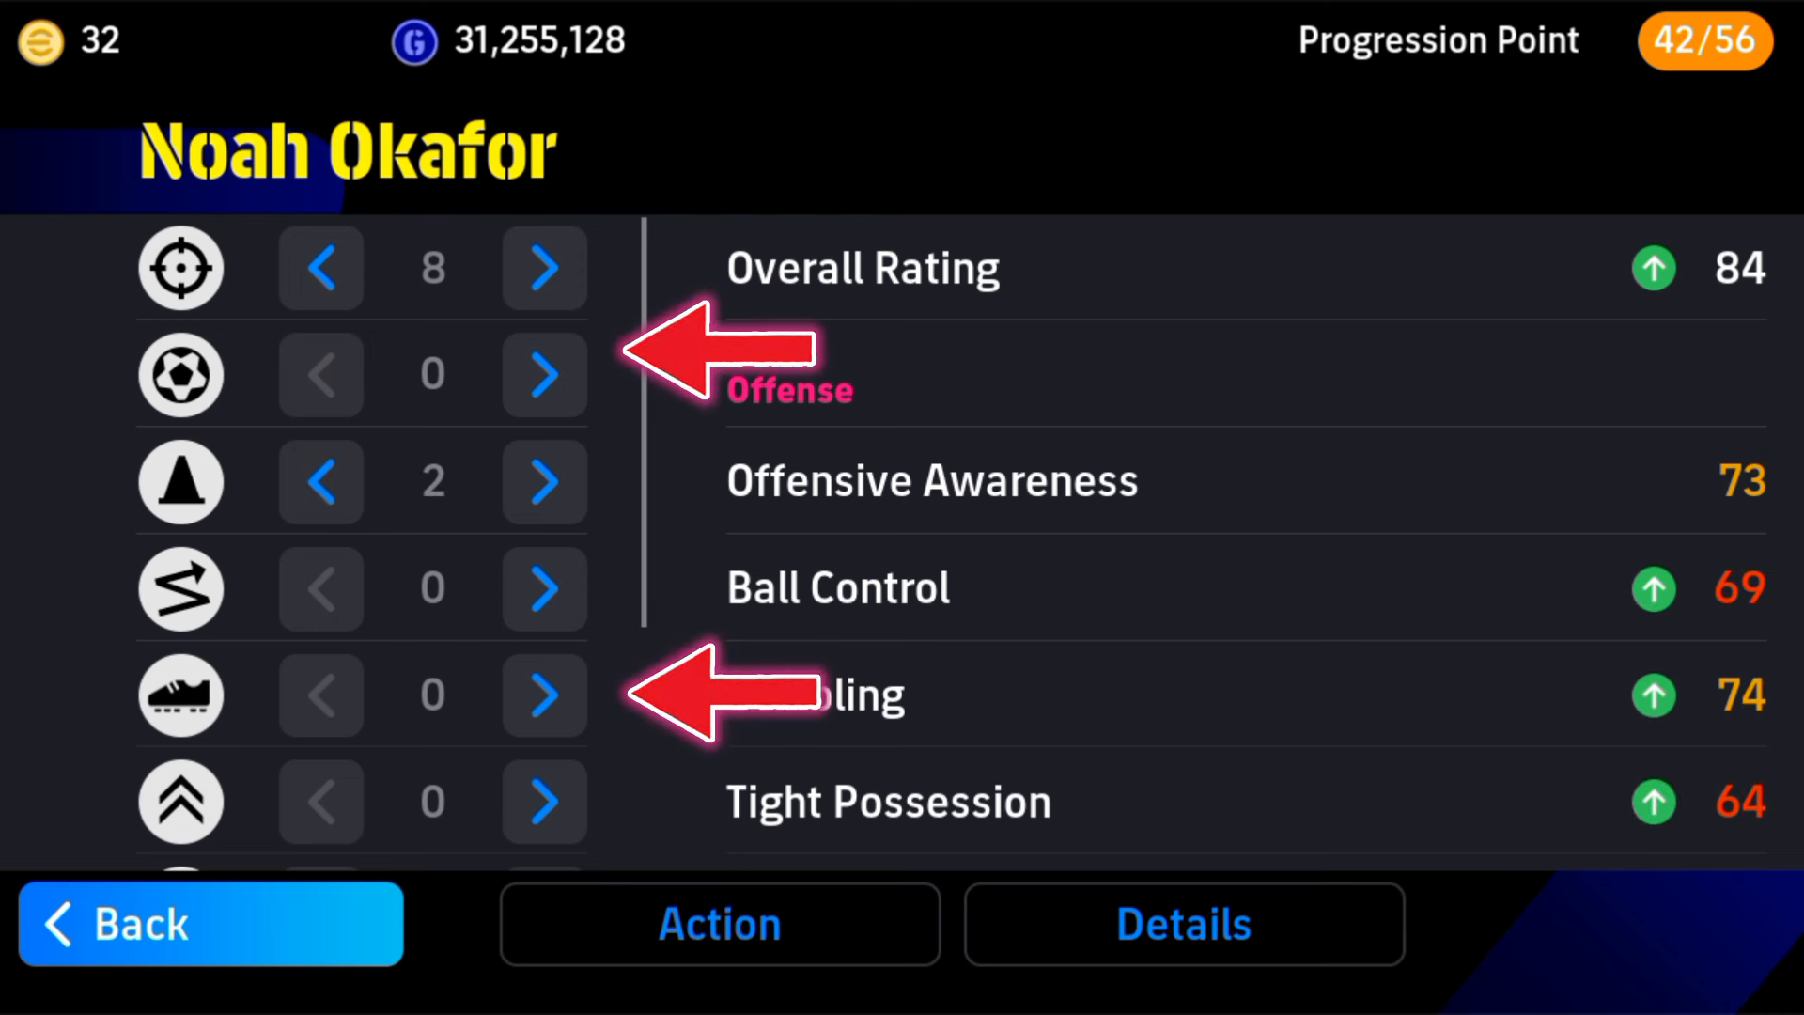